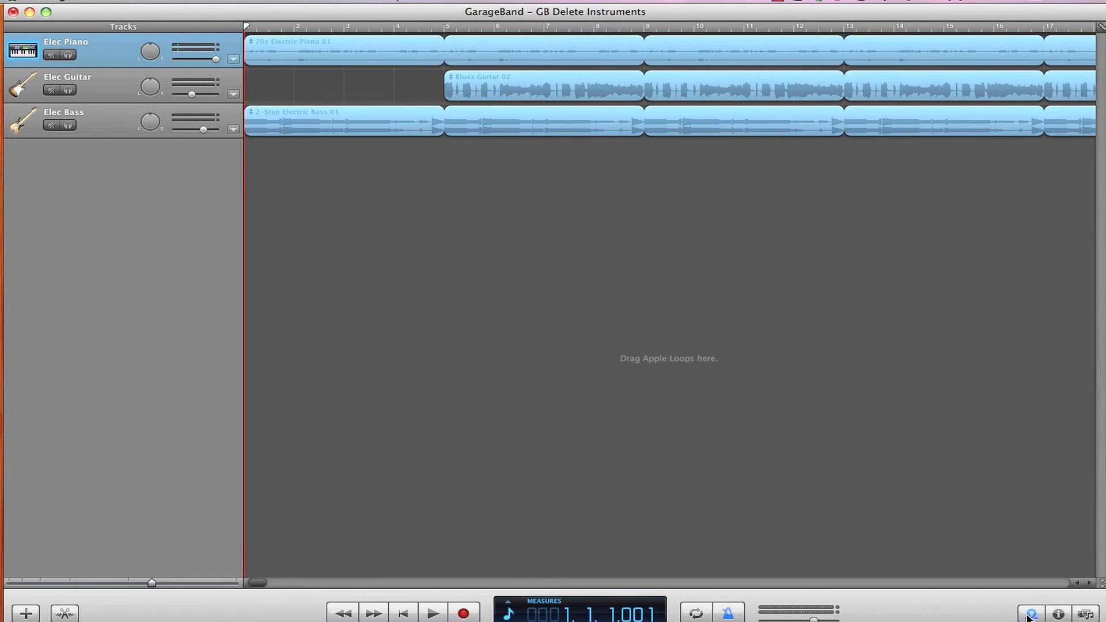
Show the Apple Loops browser beside the piano, guitar and bass tracks
left_click(1031, 613)
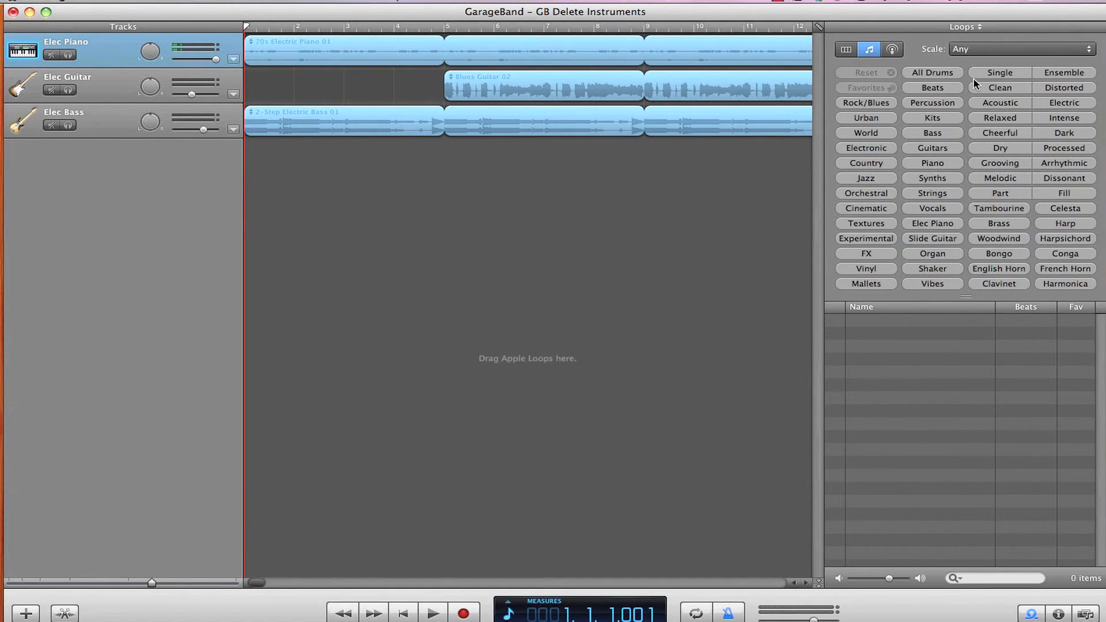
Filter the loops to All Drums, then Kits, leaving 1,883 drum kit loops
left_click(932, 72)
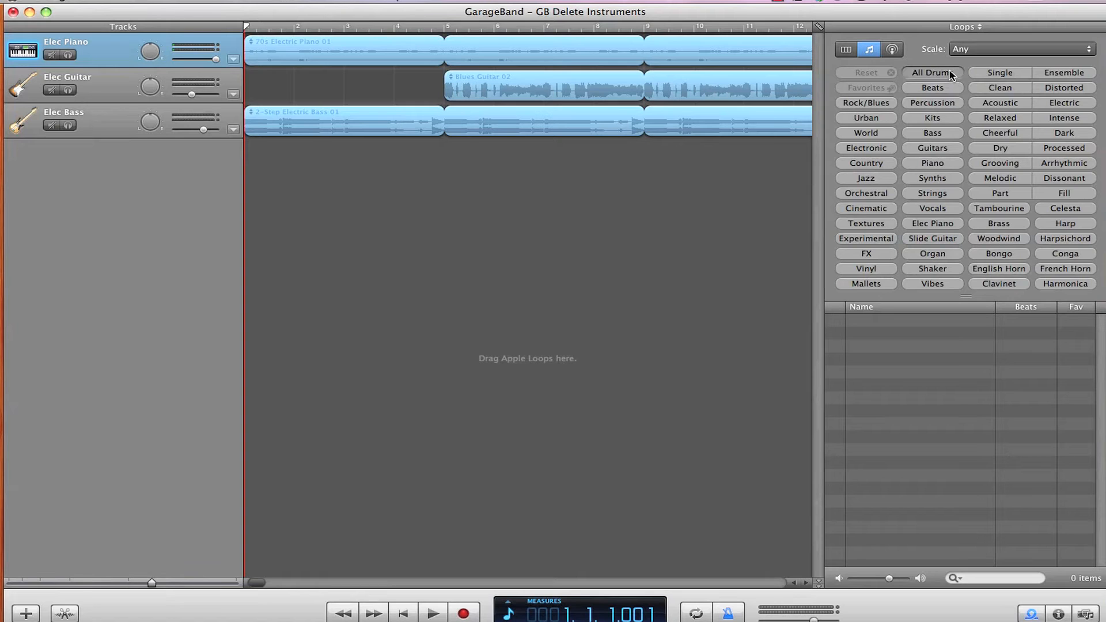
left_click(932, 72)
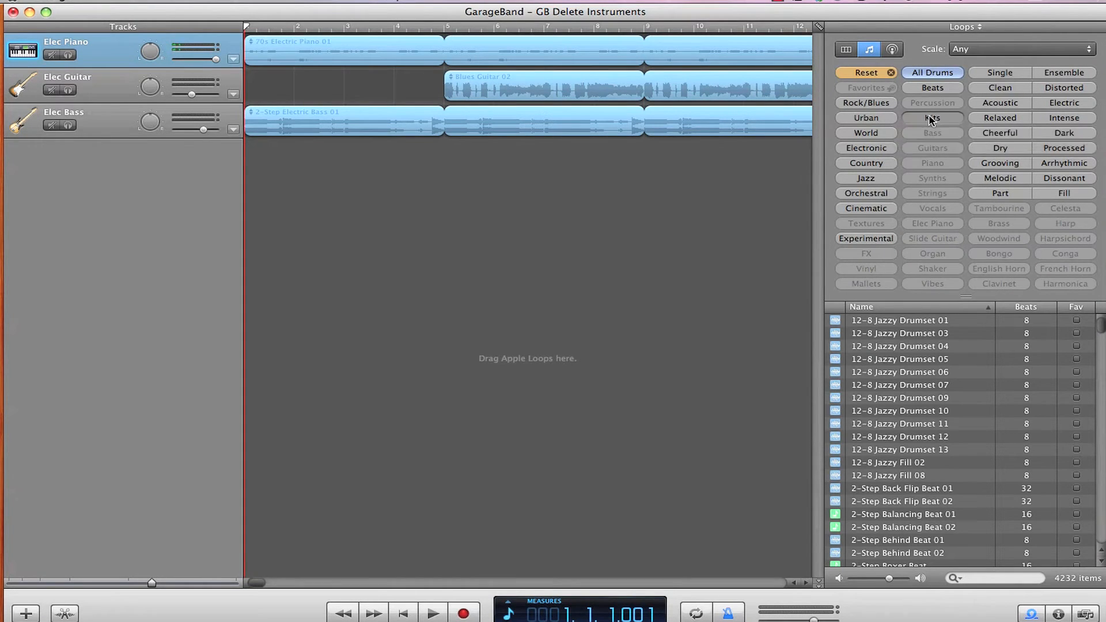
left_click(932, 117)
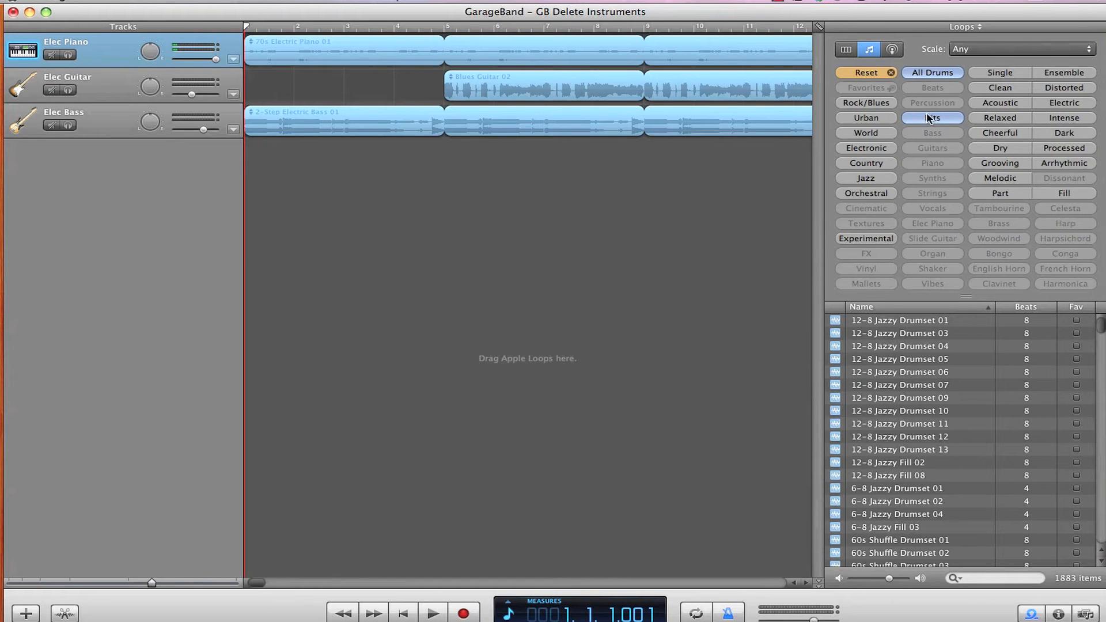
mouse_move(866, 106)
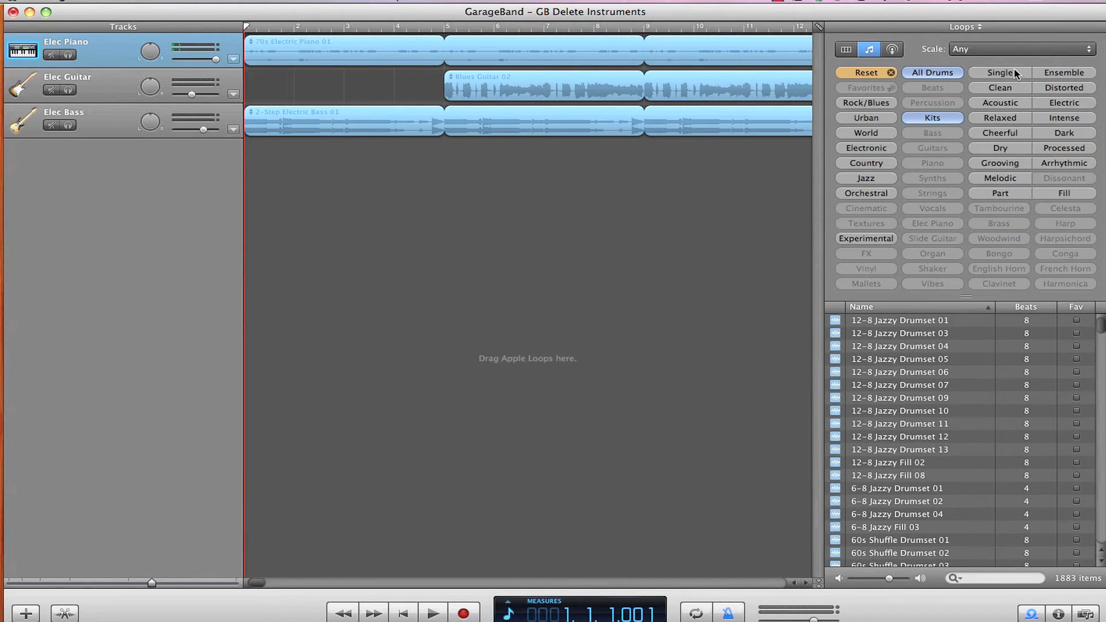
mouse_move(1031, 94)
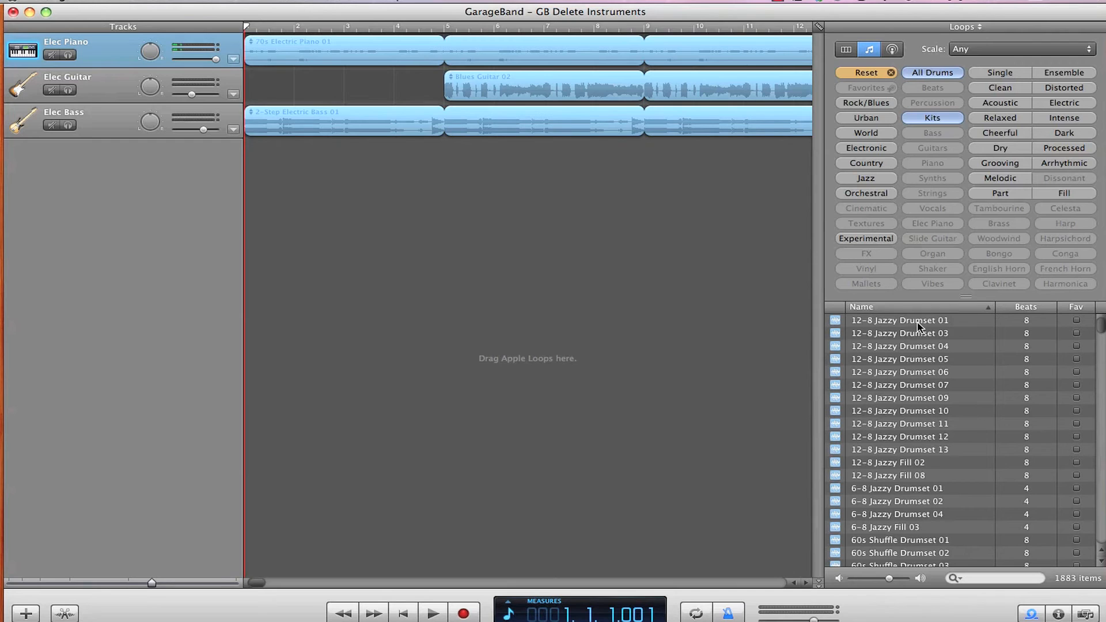
Add 12-8 Jazzy Drumset 01 as a new track below the bass, starting at bar 1
left_click_drag(900, 320, 643, 155)
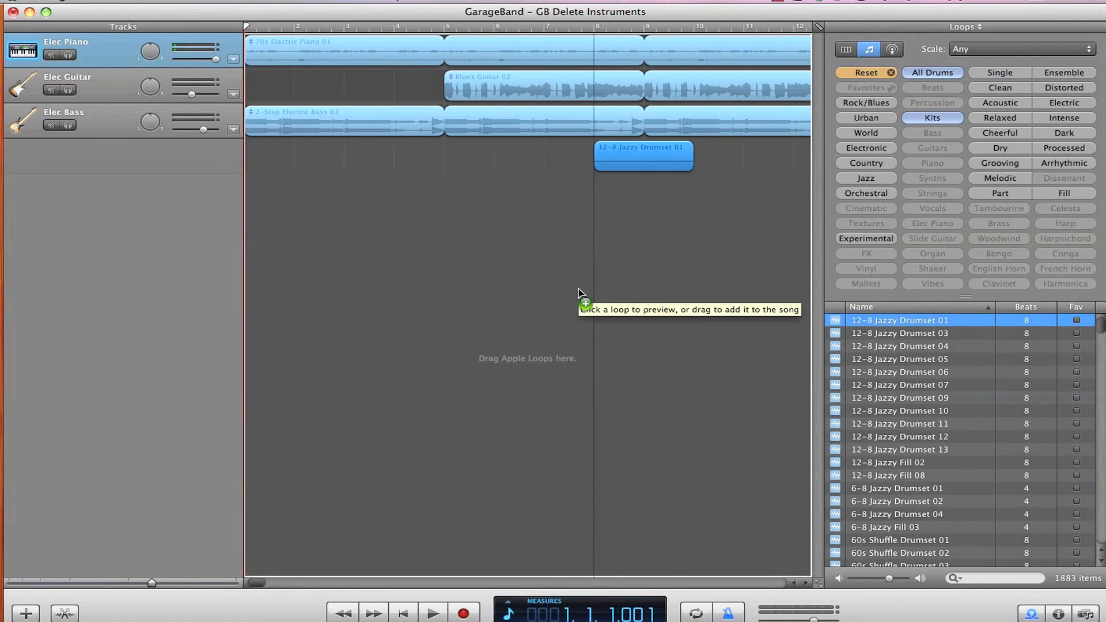
left_click_drag(642, 155, 293, 155)
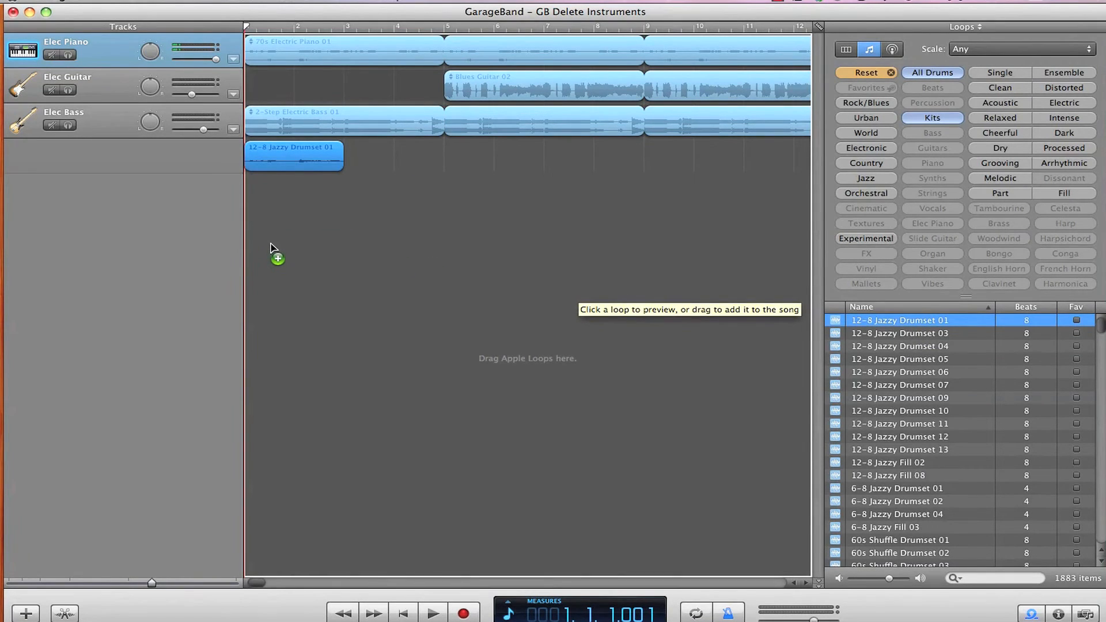